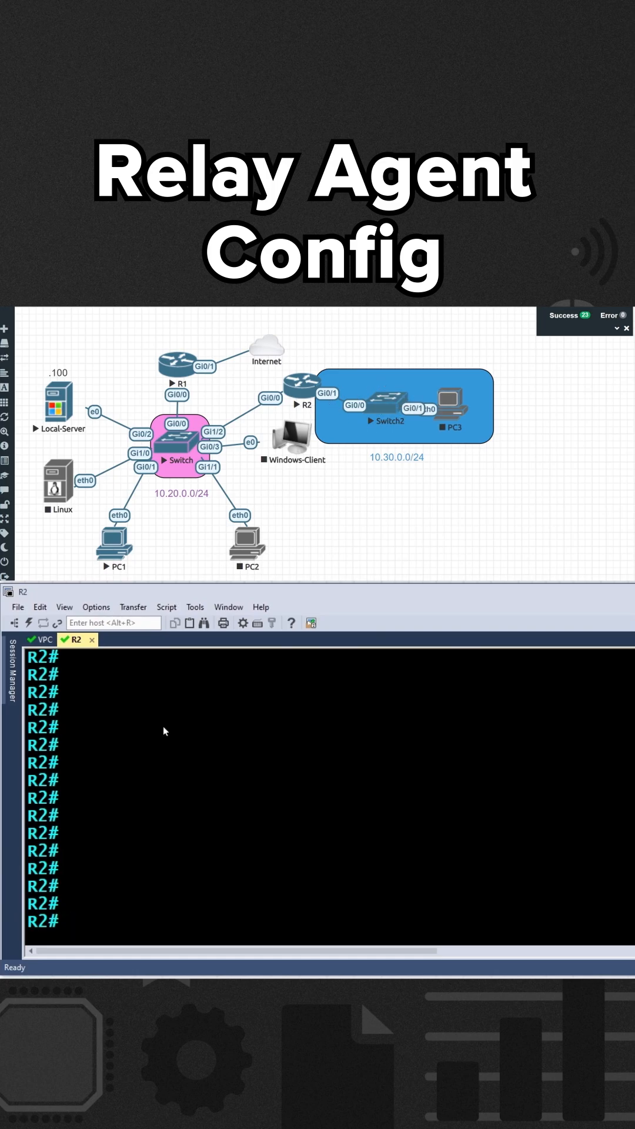
Enter config mode and assign Gig 0/0 the address 10.20.0.2 255.255.255.0.
text(conf t)
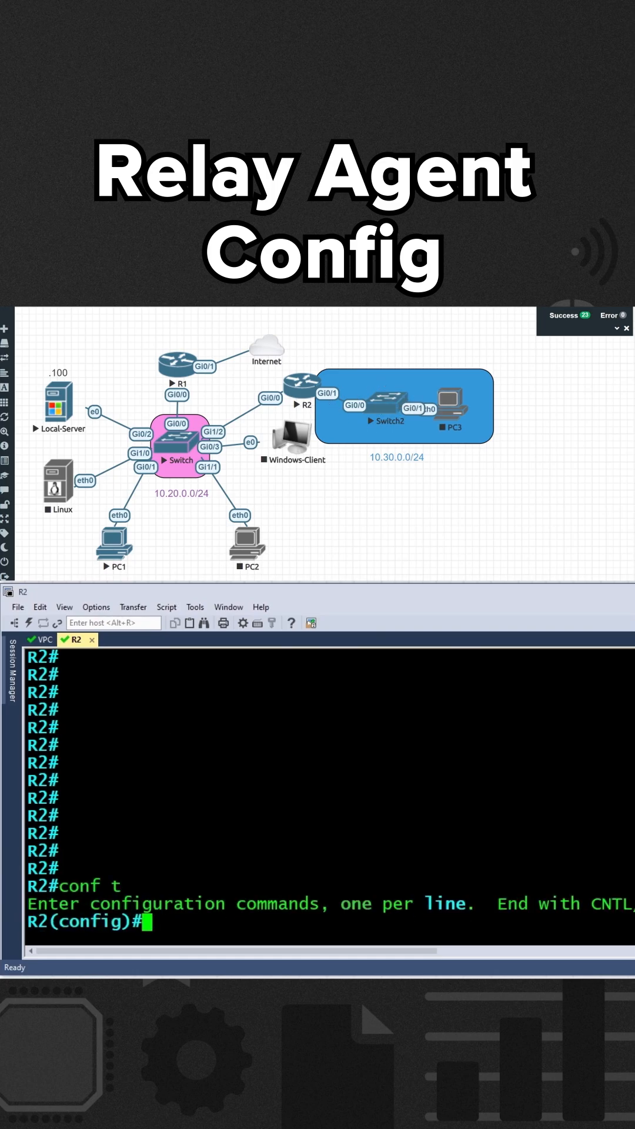
text(int gig 0/0)
text(ip address)
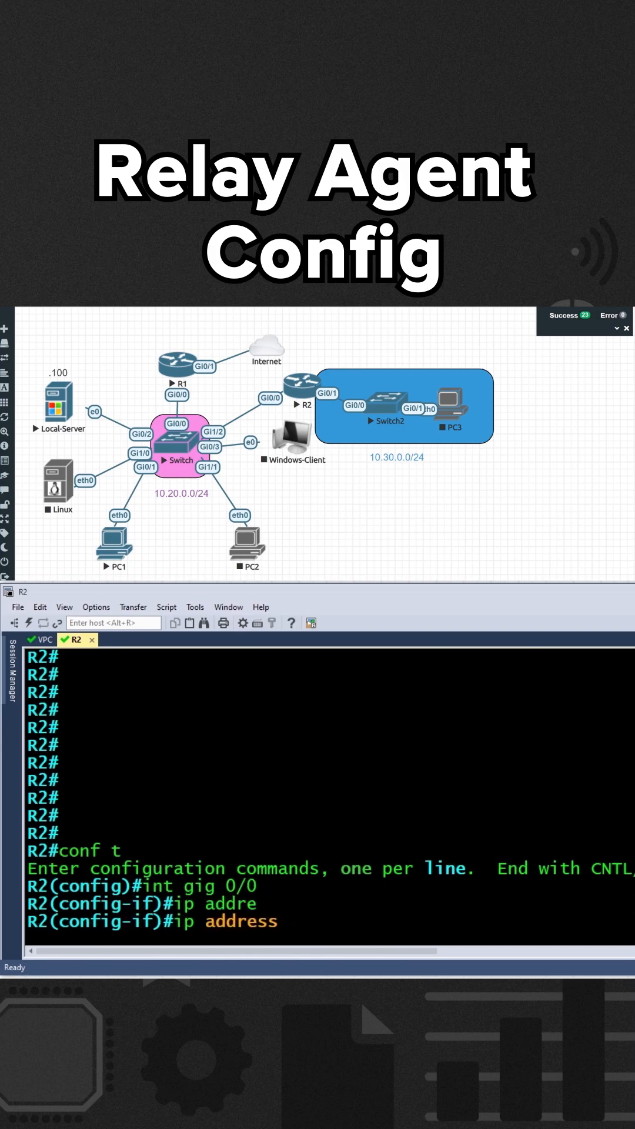
text(10.20.0.2 2)
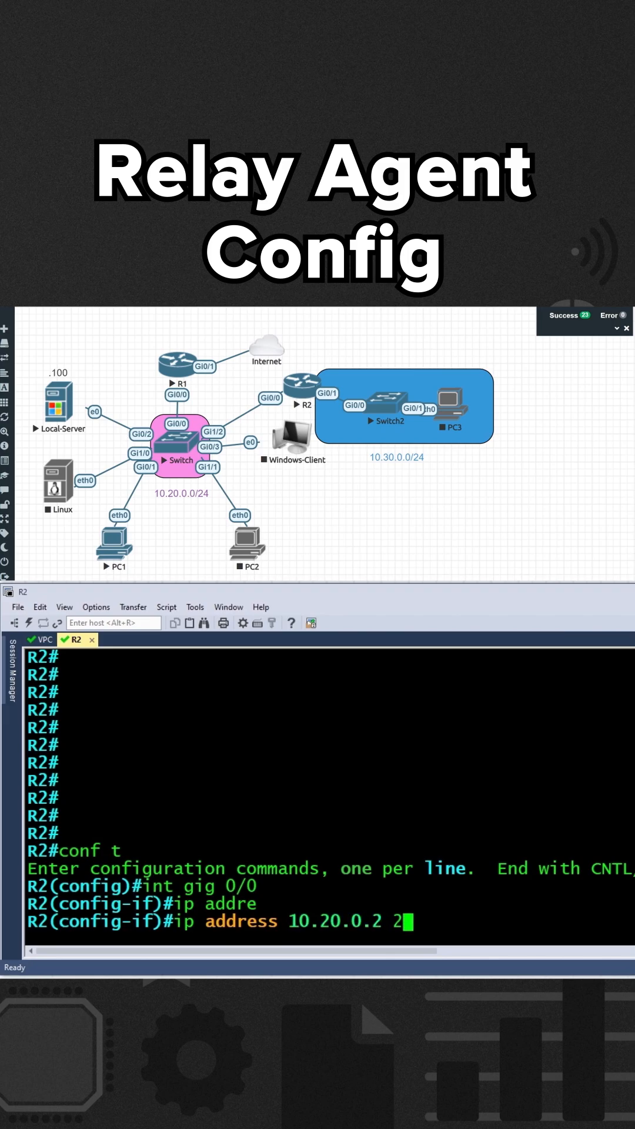
text(55.255.255.0)
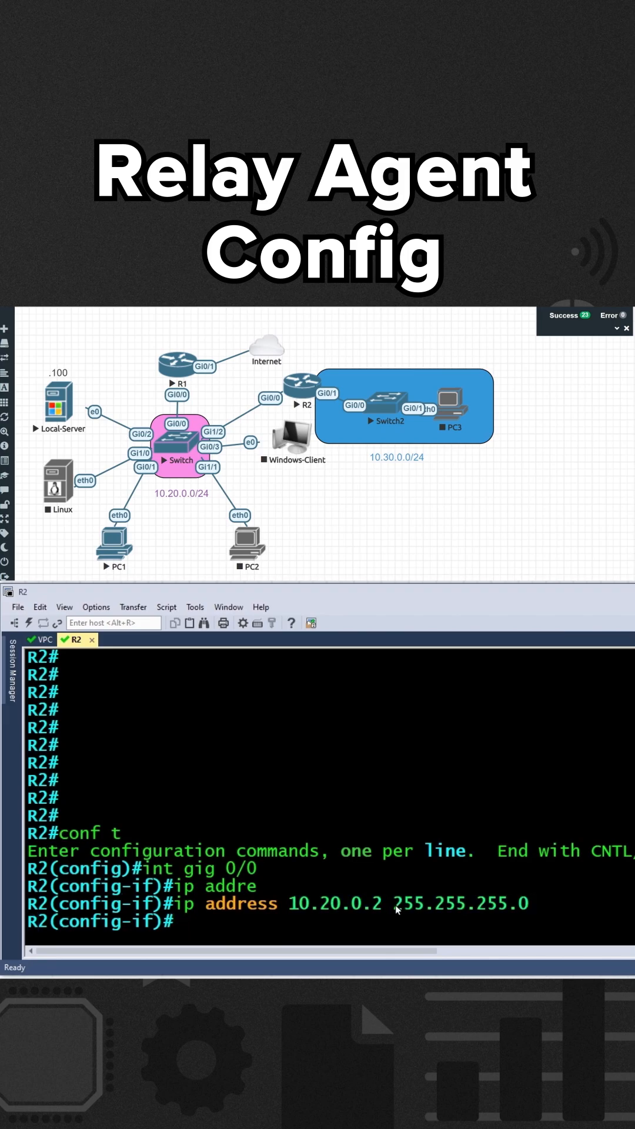
drag(396, 903, 508, 903)
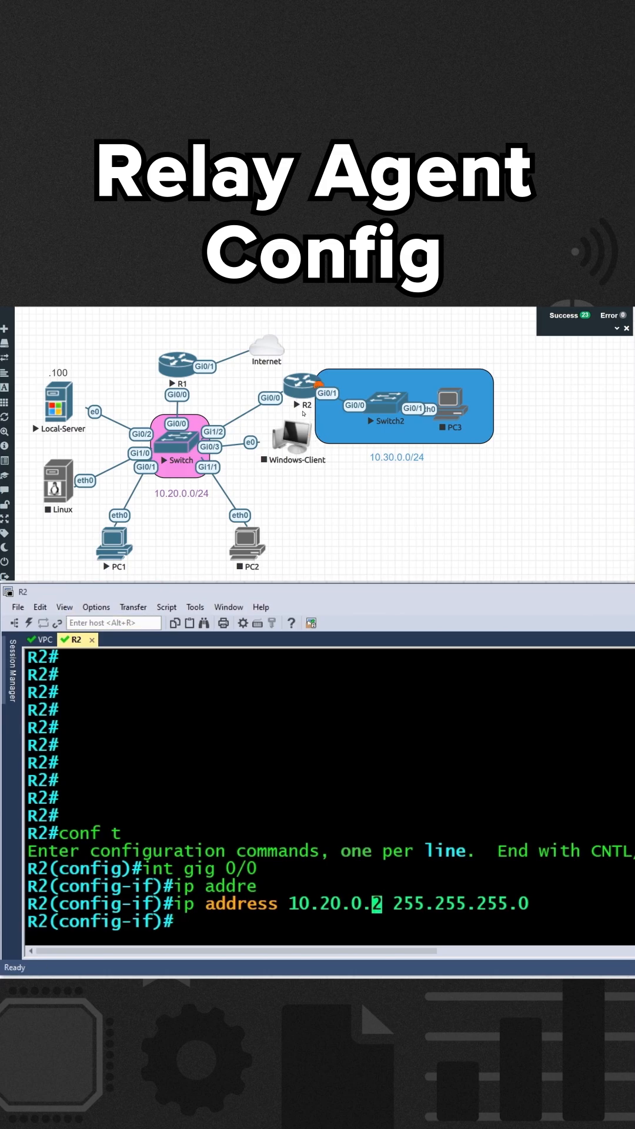
drag(291, 903, 368, 903)
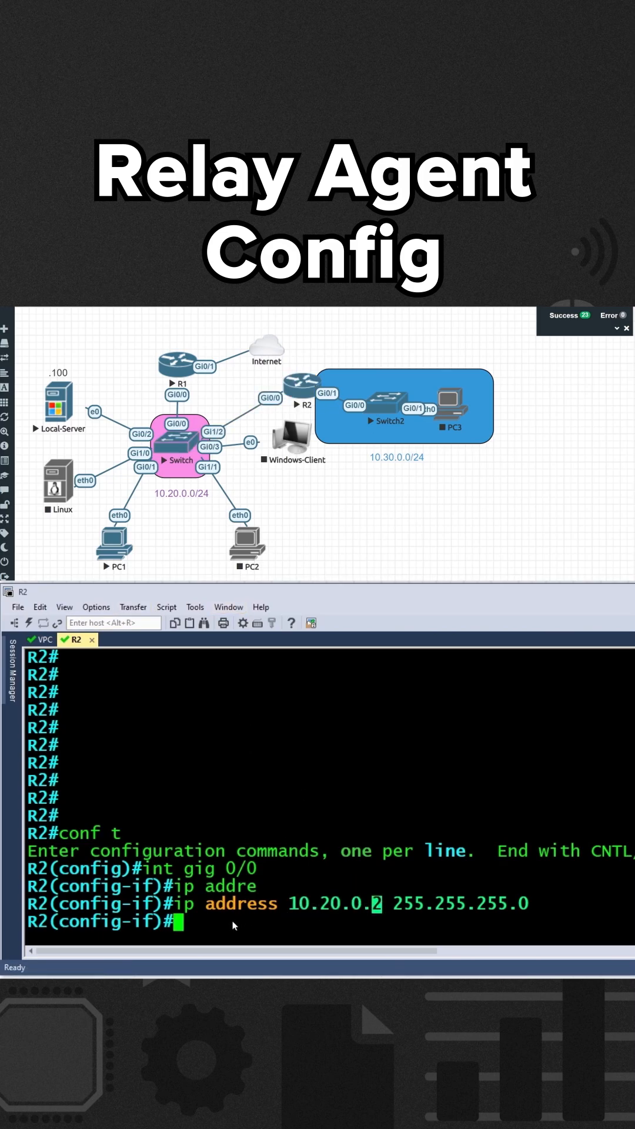
Enable Gig 0/0 with 'no shutdown' and begin selecting the next Gigabit interface.
text(no shutdown)
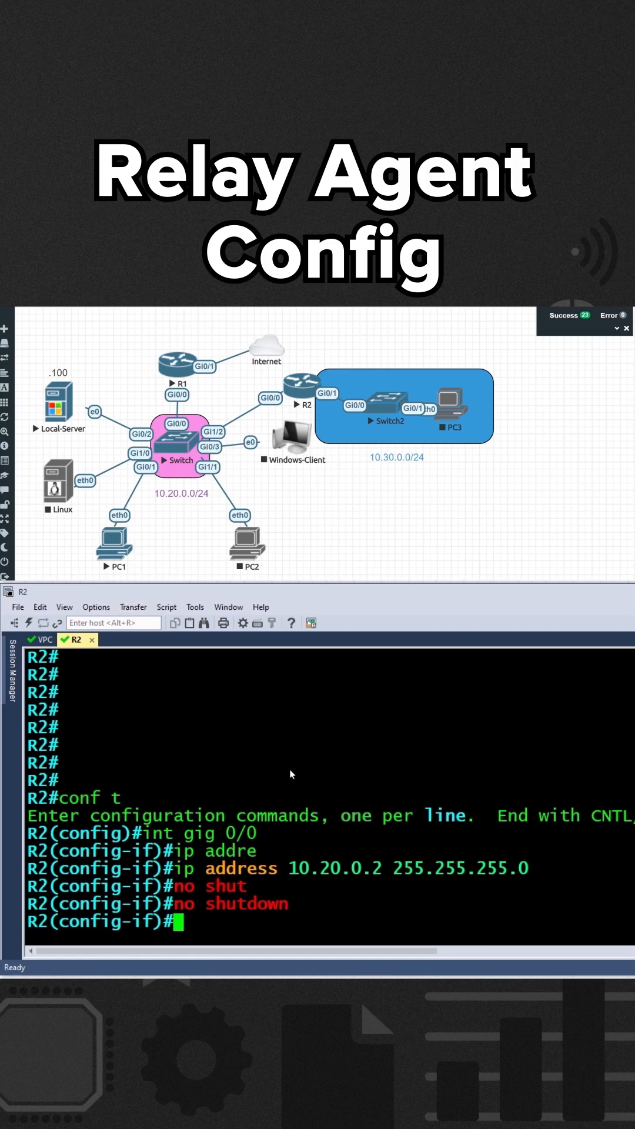
text(int gig)
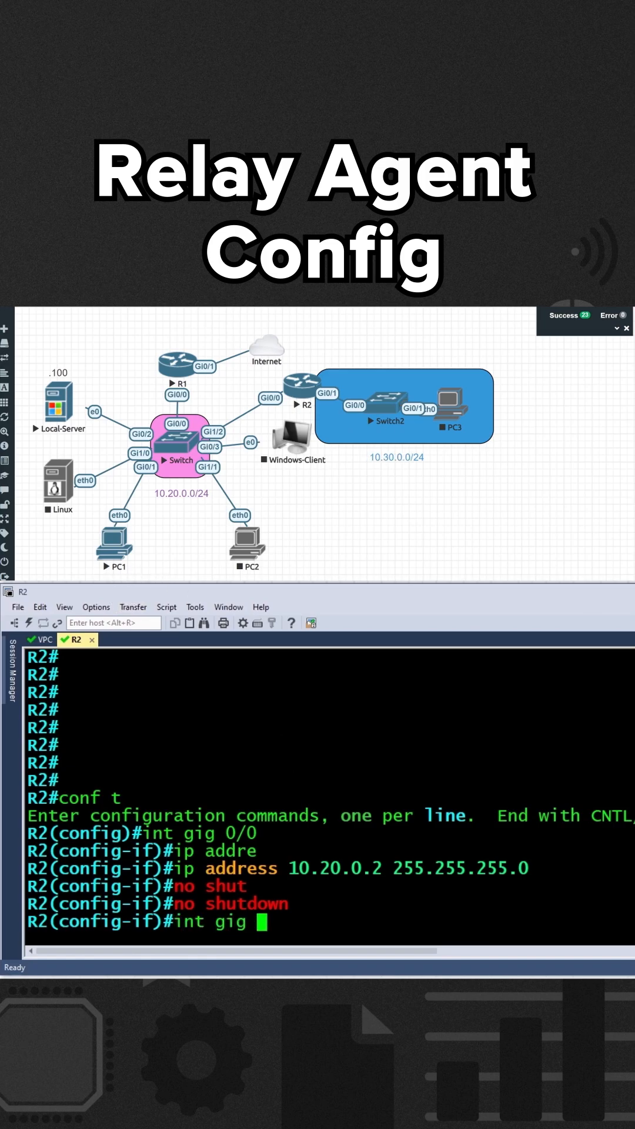